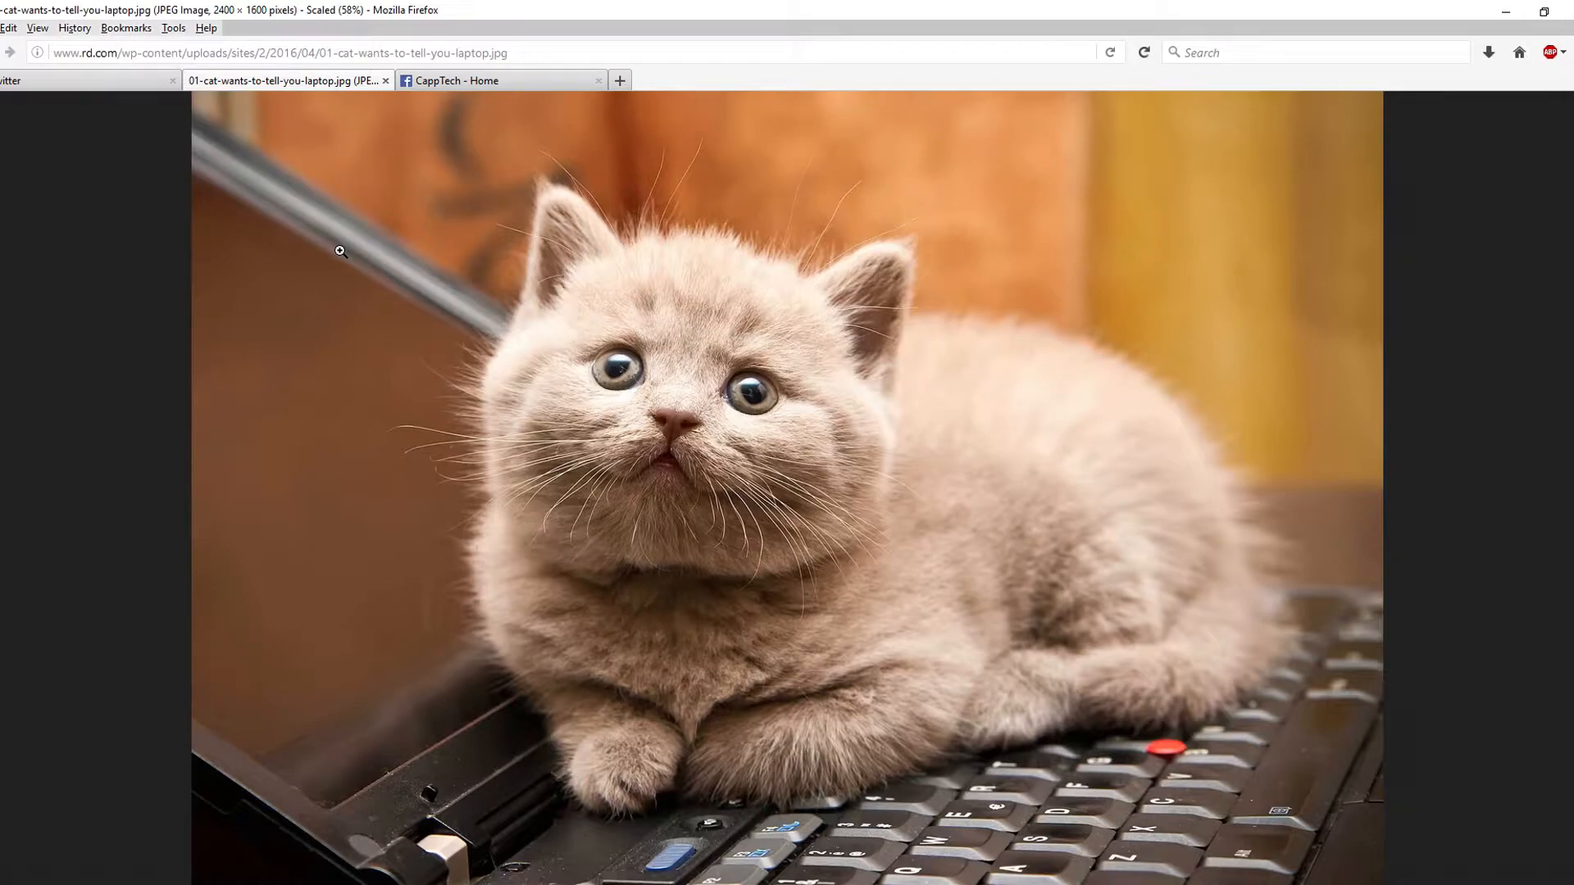
{"action": "mouse_move", "coordinate": [822, 432]}
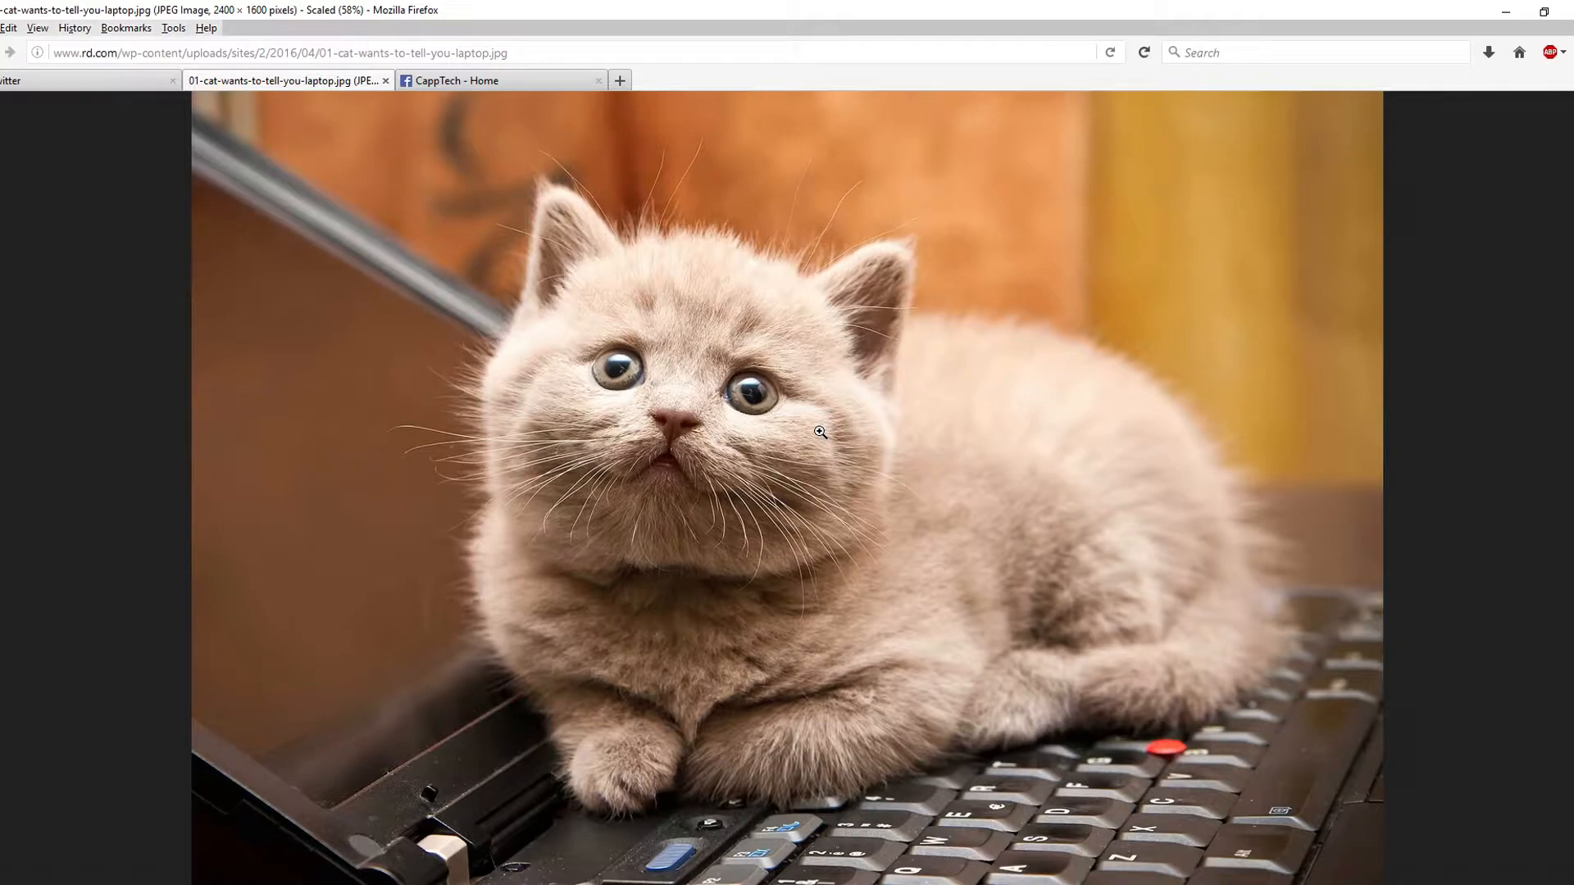
Copy the kitten photo's image location from its context menu.
{"action": "right_click", "coordinate": [819, 432]}
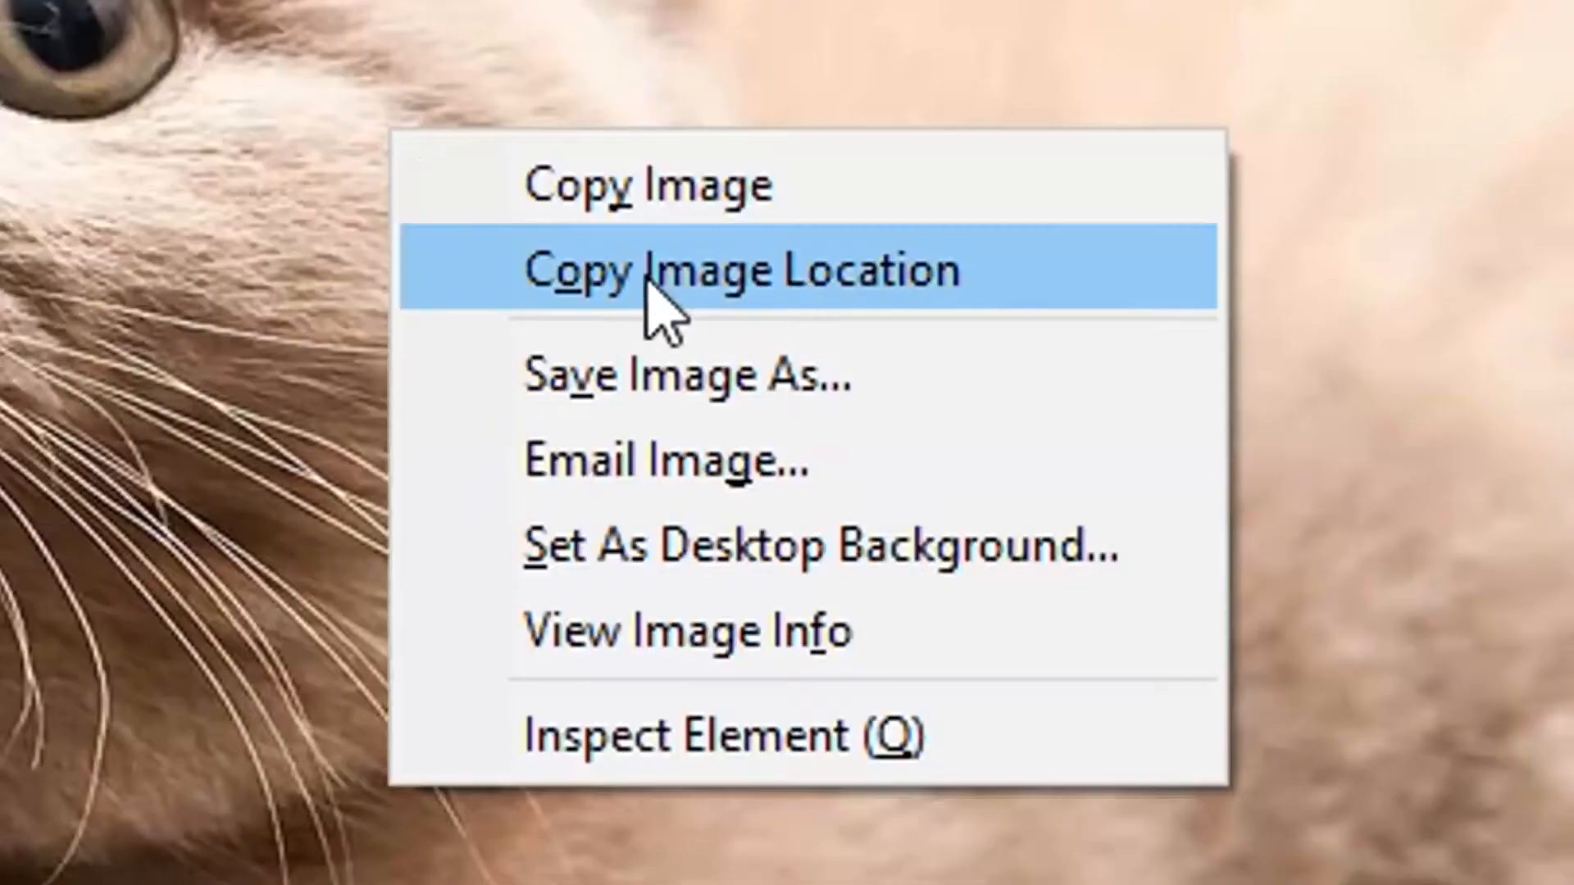
{"action": "left_click", "coordinate": [743, 269]}
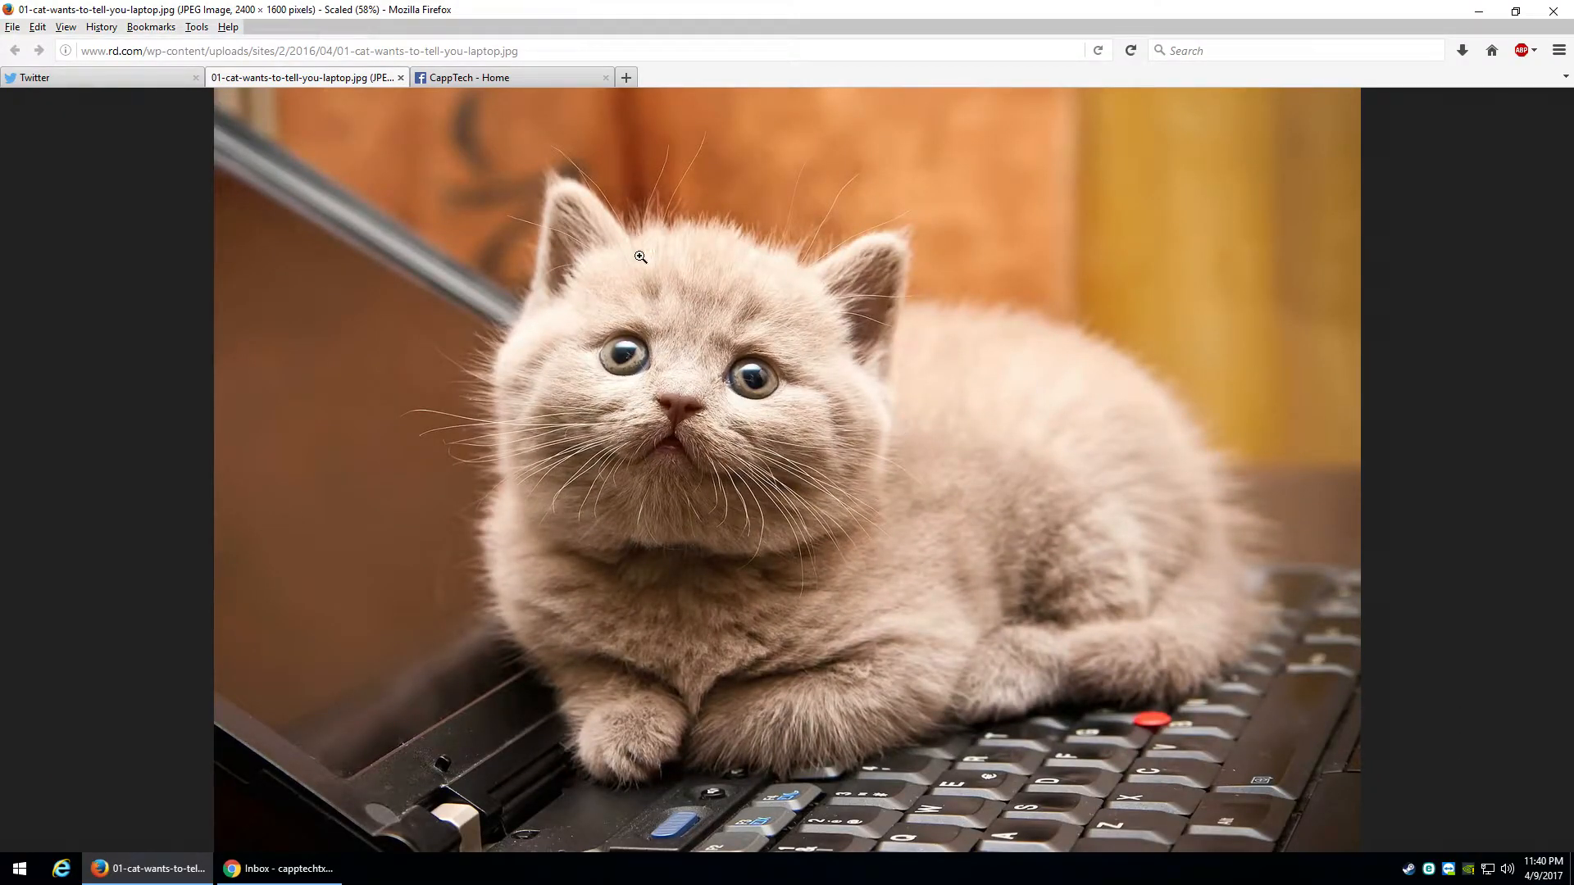
Attach the kitten photo to the CappTech Facebook post by pasting its URL as file name.
{"action": "left_click", "coordinate": [468, 77]}
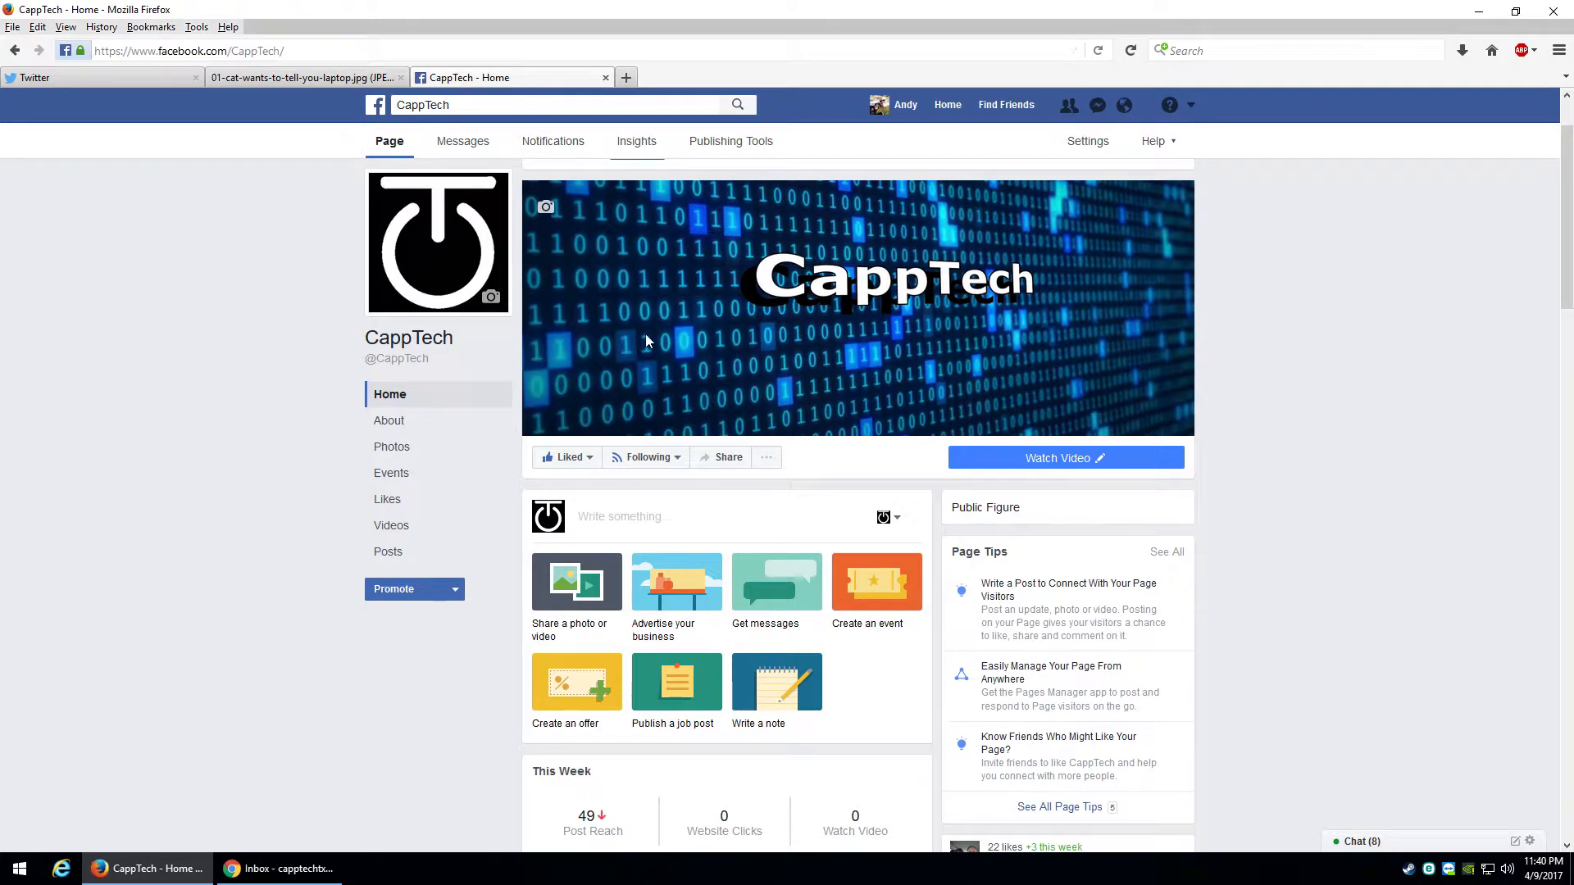
{"action": "mouse_move", "coordinate": [672, 522]}
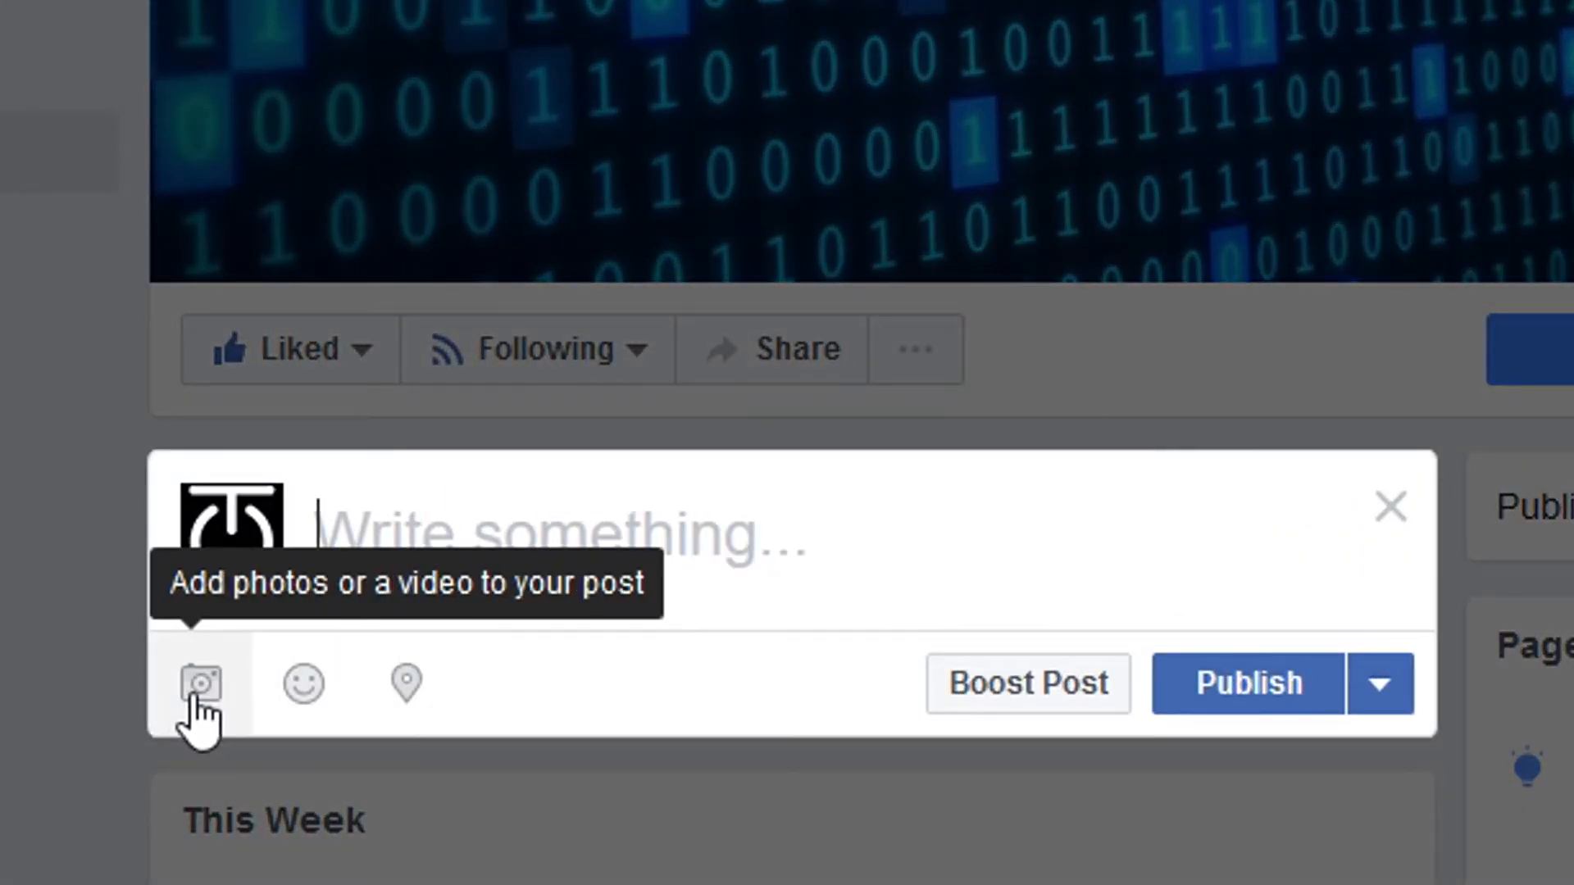
{"action": "left_click", "coordinate": [198, 684]}
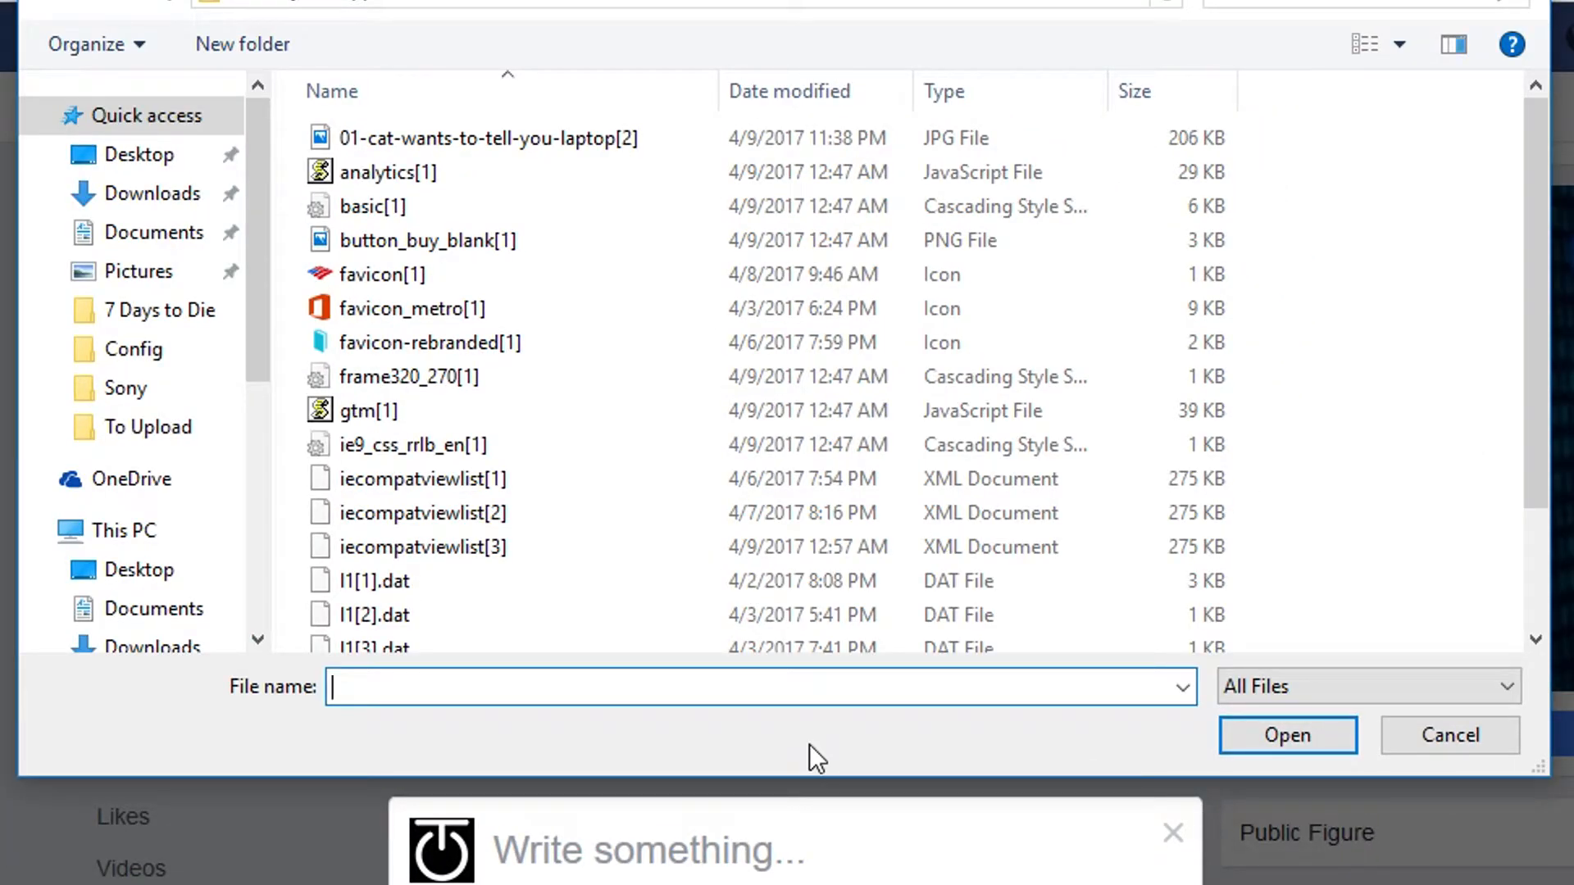
{"action": "mouse_move", "coordinate": [587, 684]}
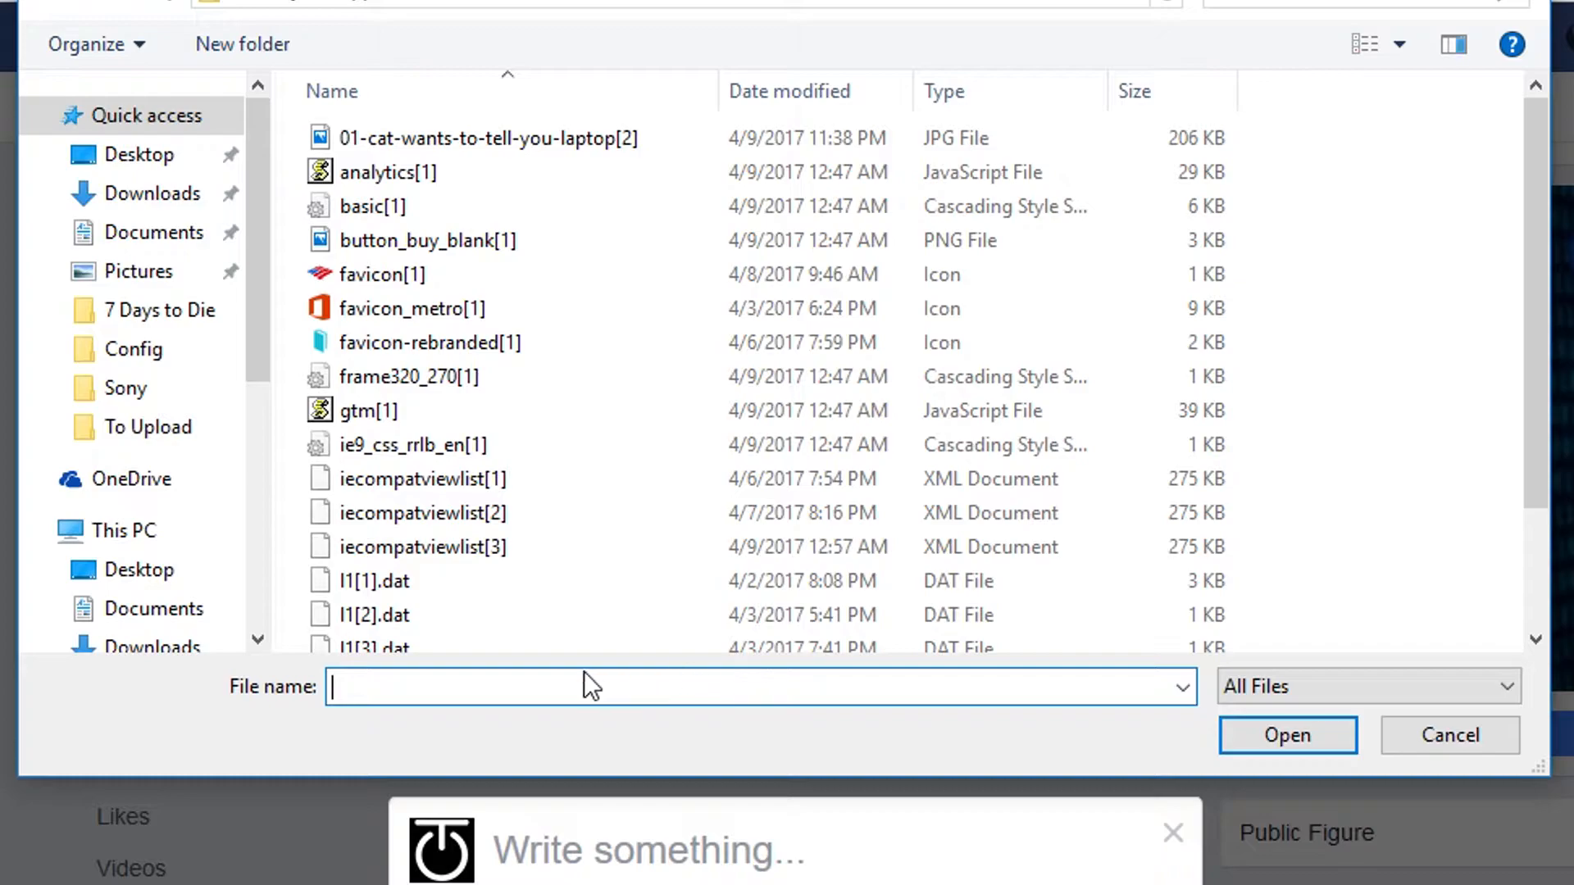
{"action": "right_click", "coordinate": [582, 686]}
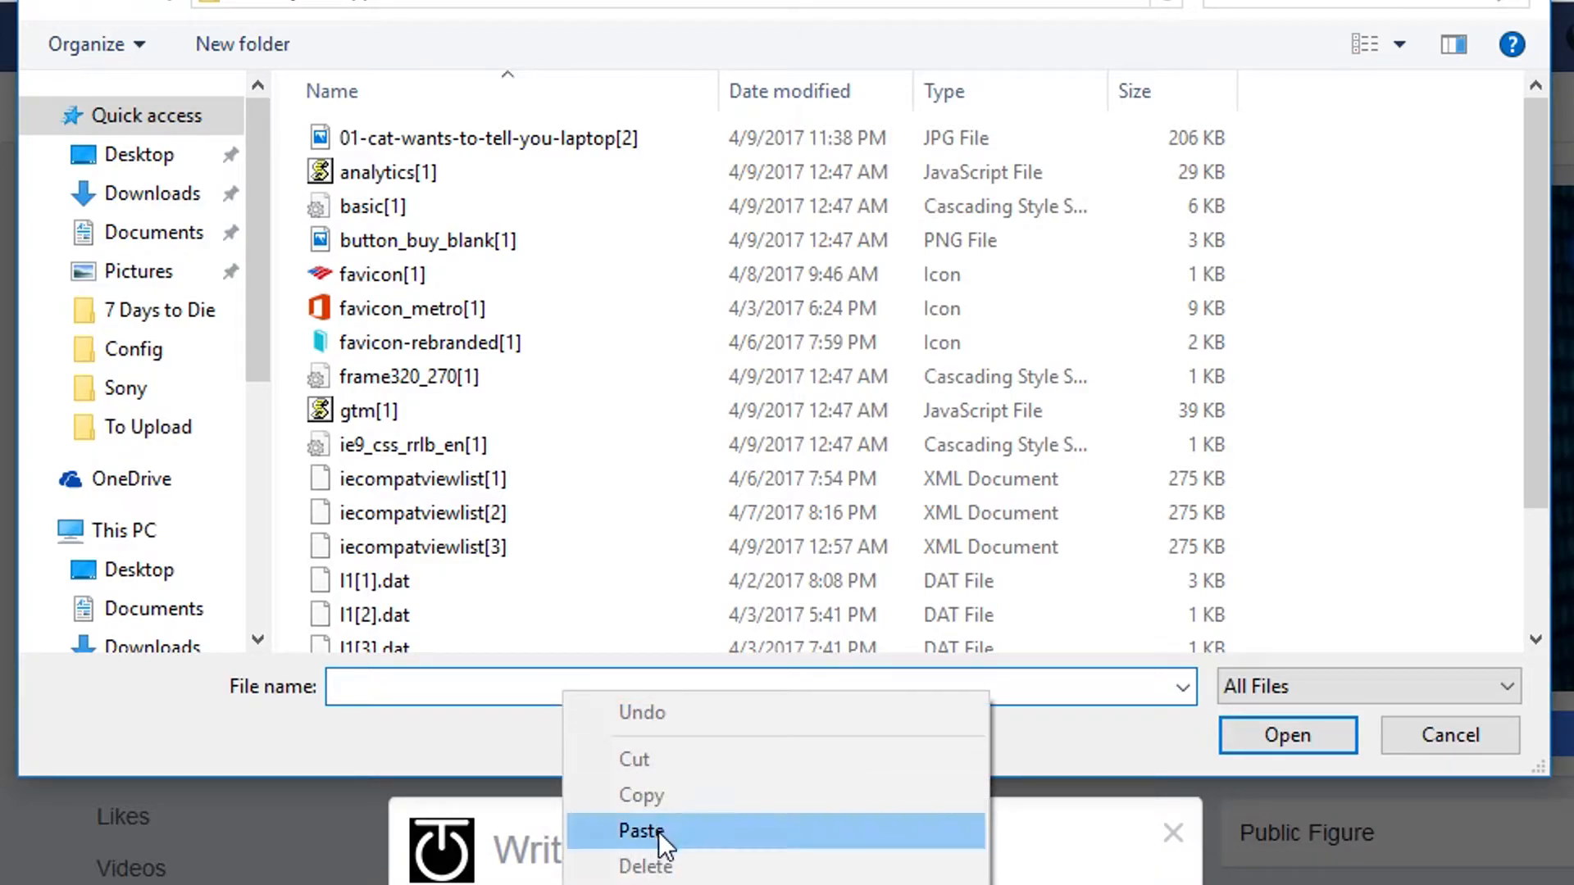
{"action": "left_click", "coordinate": [643, 831]}
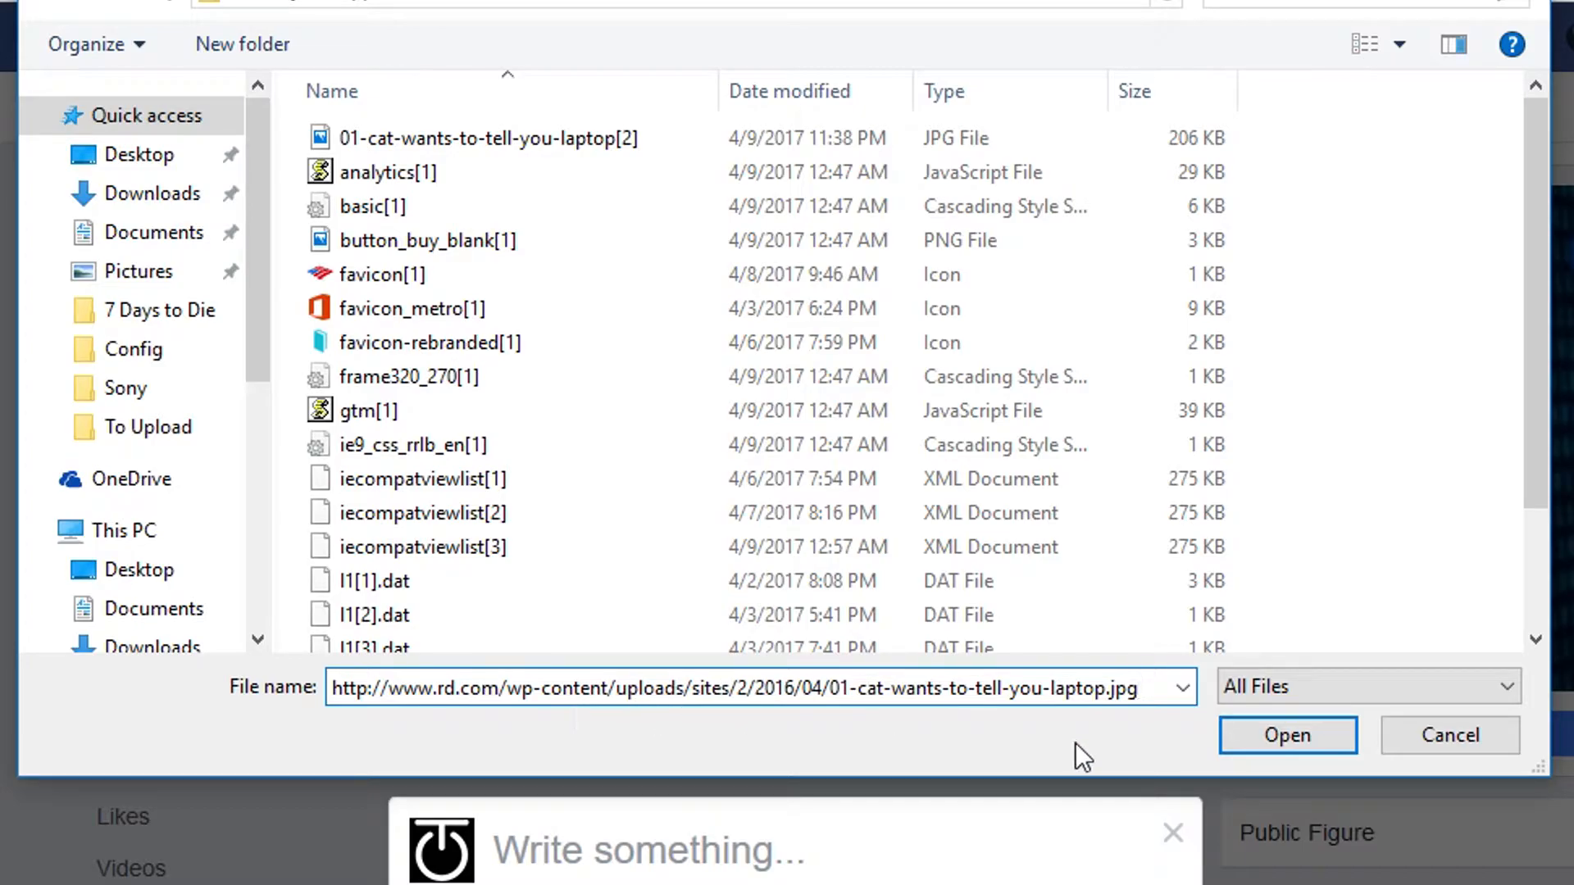
{"action": "left_click", "coordinate": [1286, 735]}
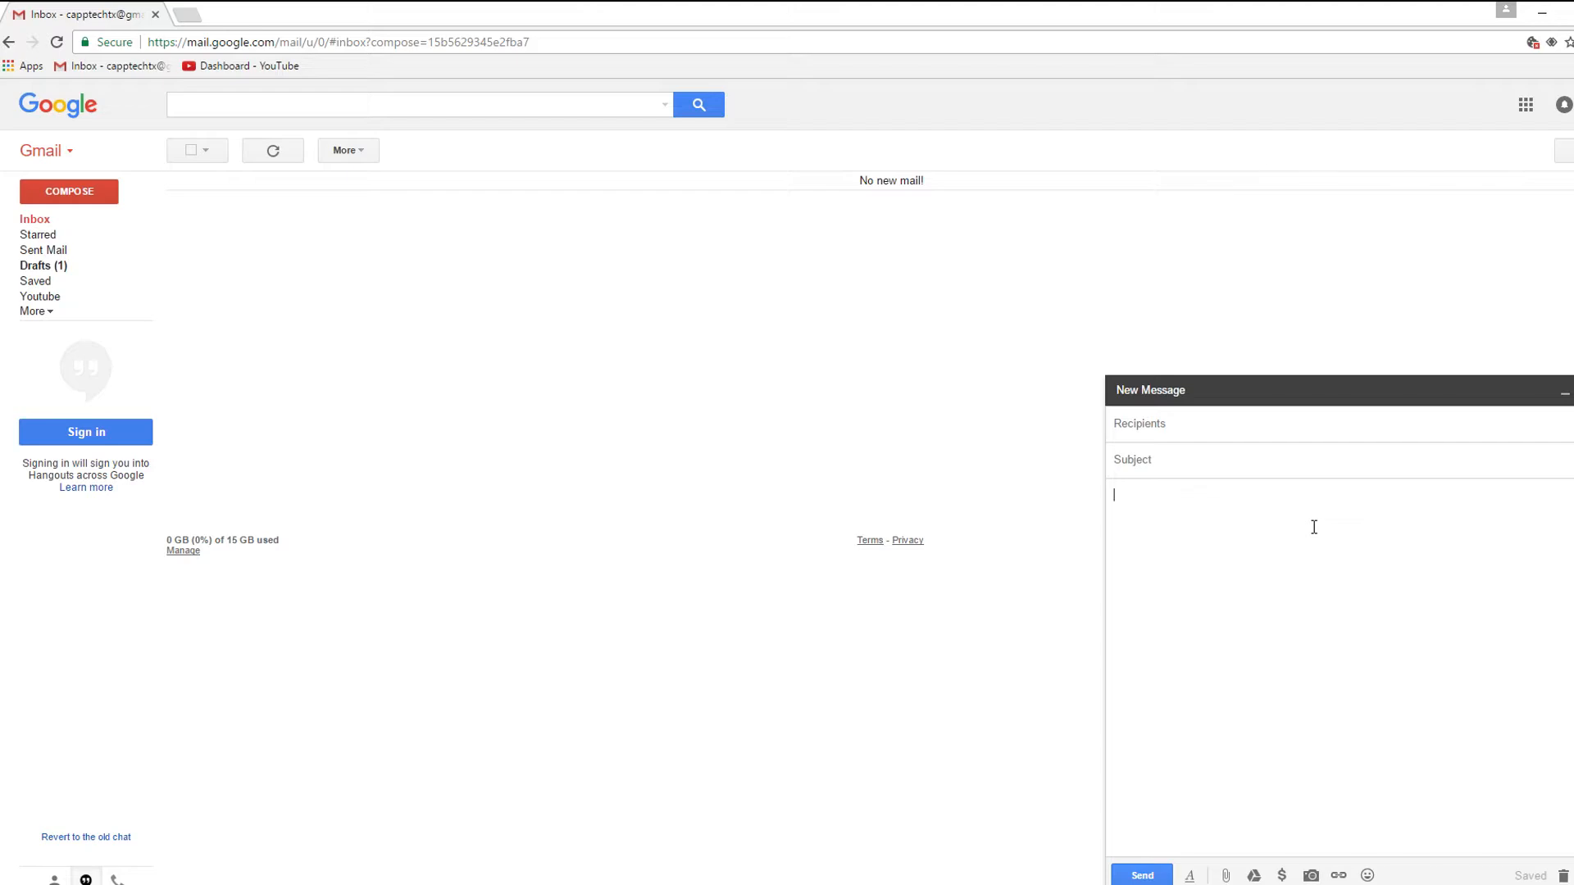
{"action": "mouse_move", "coordinate": [1223, 874]}
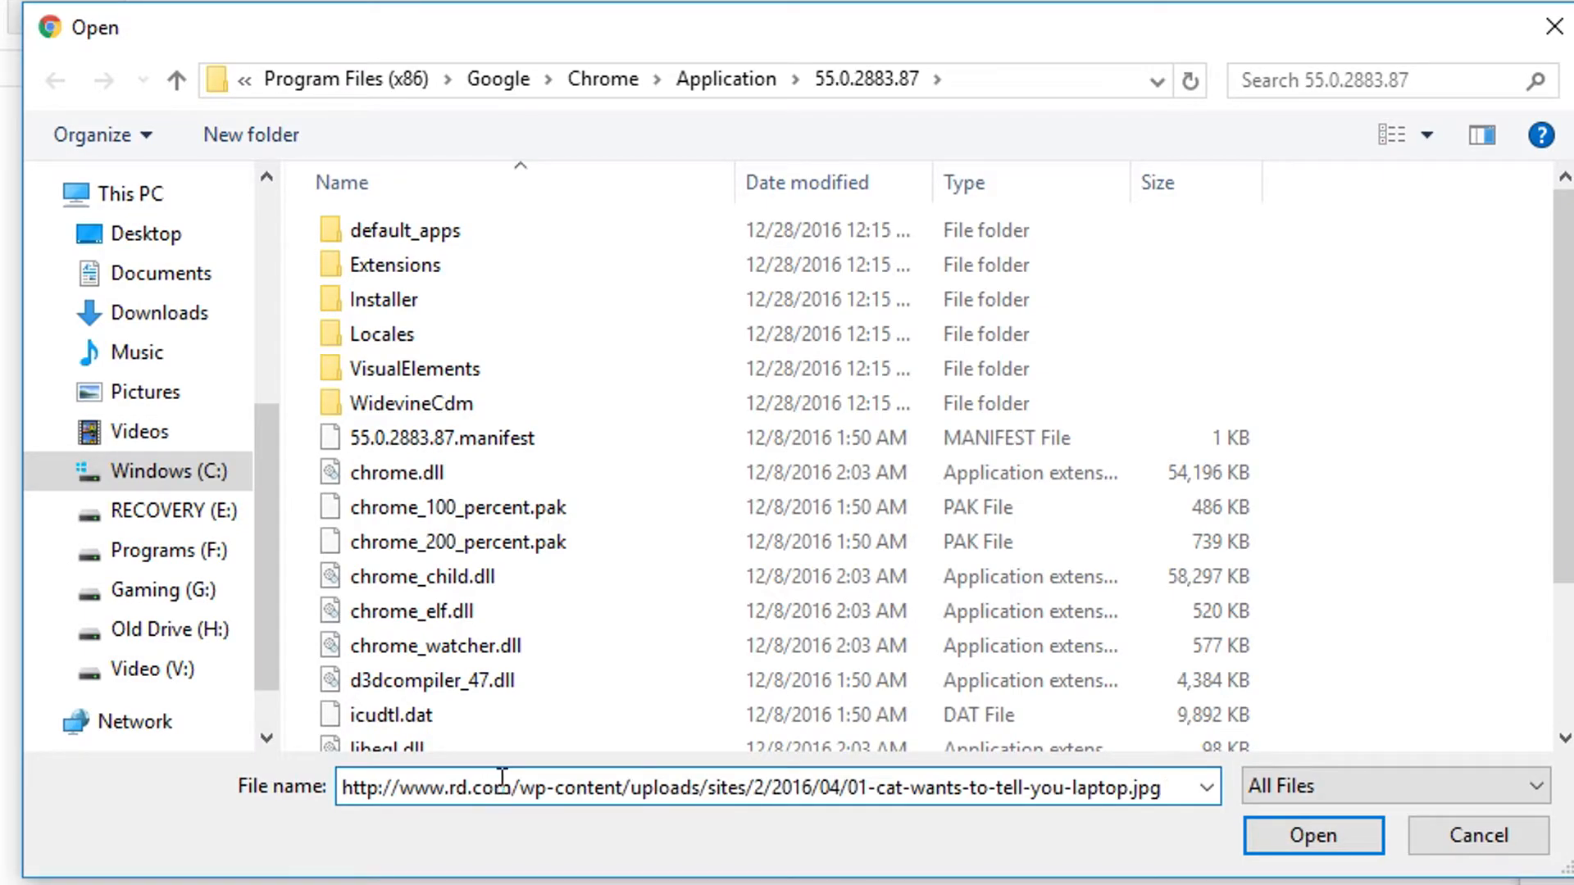
Open the pasted kitten photo URL as the new Gmail message's attachment.
{"action": "left_click", "coordinate": [1310, 835]}
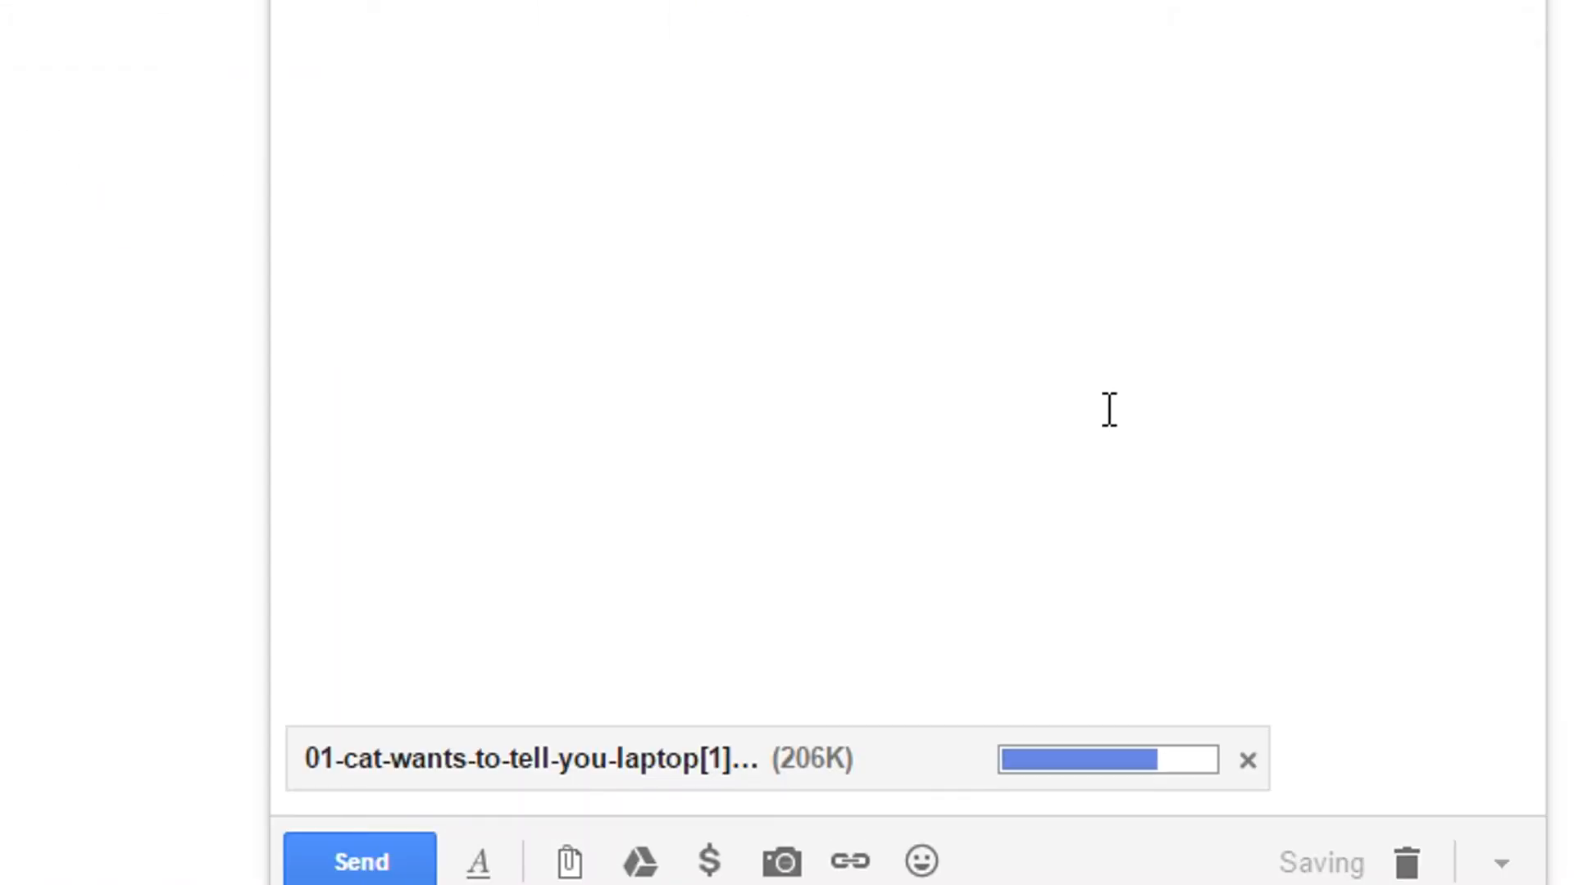